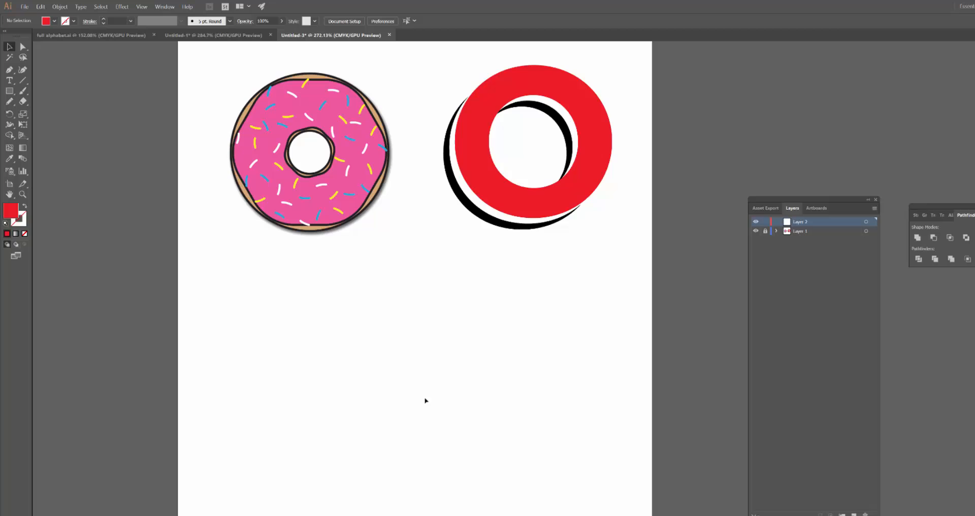
{"action": "mouse_move", "coordinate": [813, 326]}
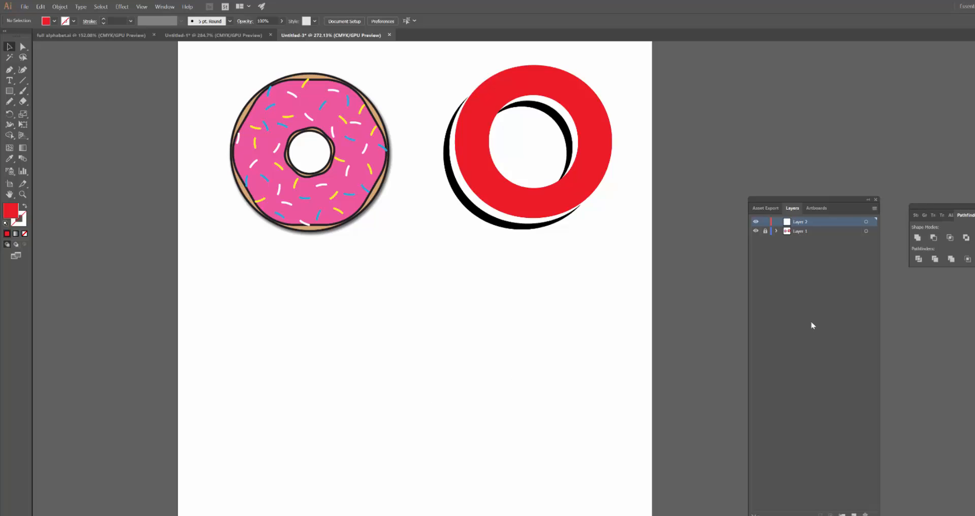
{"action": "mouse_move", "coordinate": [841, 212]}
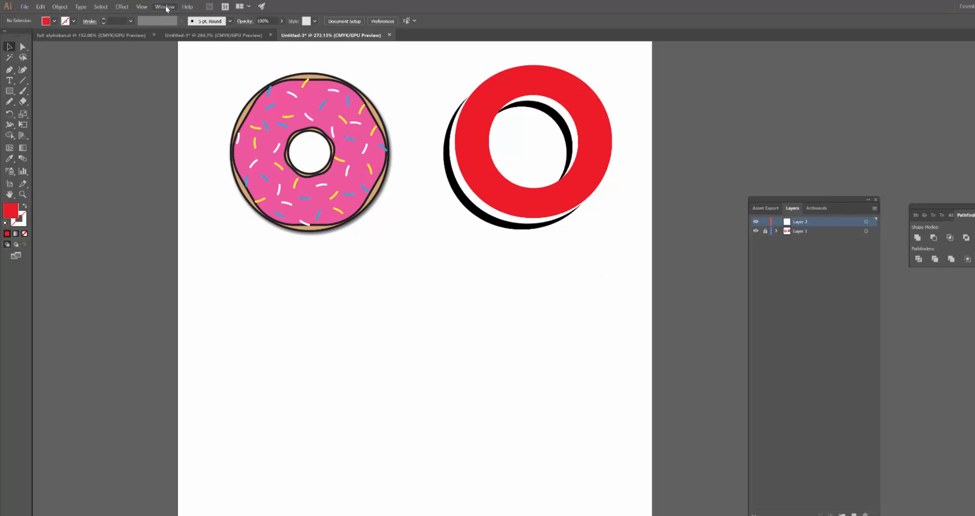
Open the Pathfinder panel from the Window menu and dock it with the Layers panel
{"action": "left_click", "coordinate": [164, 6]}
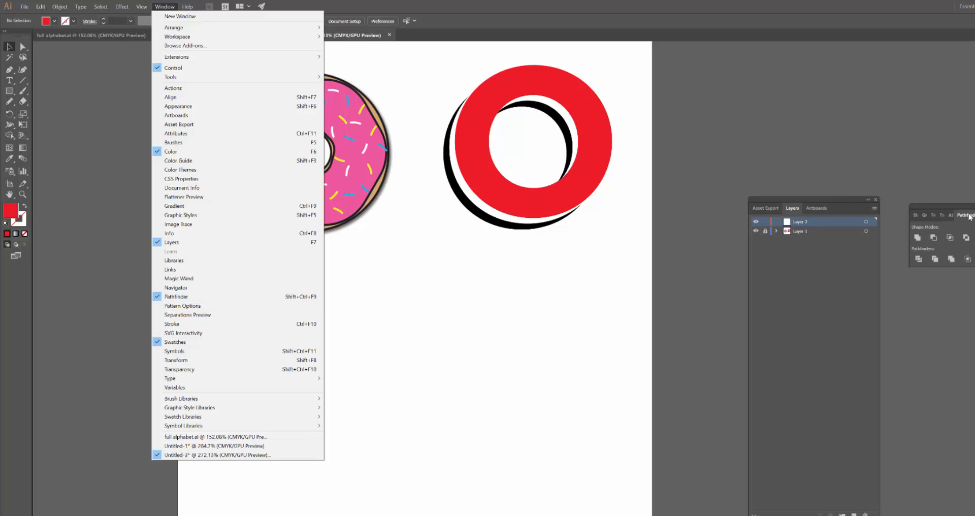
{"action": "left_click", "coordinate": [177, 296]}
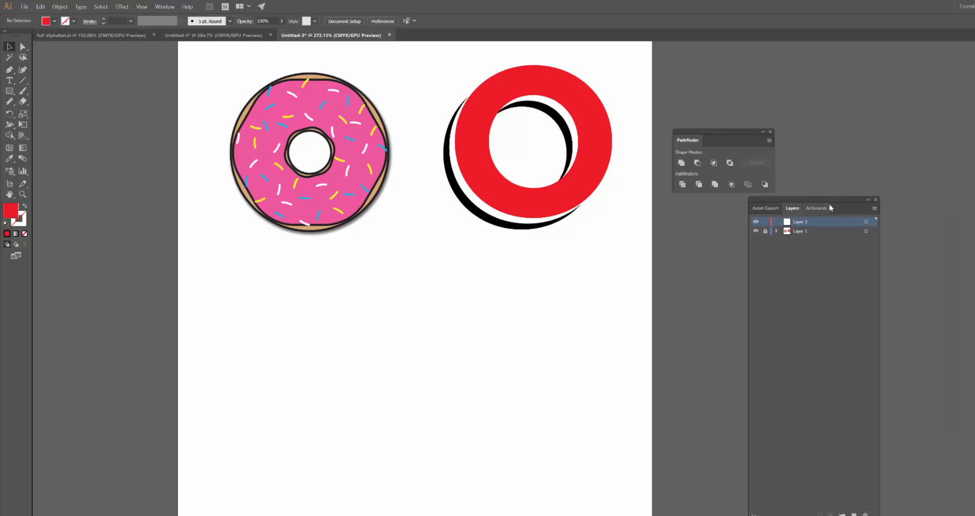
{"action": "left_click_drag", "start_coordinate": [814, 208], "coordinate": [859, 214]}
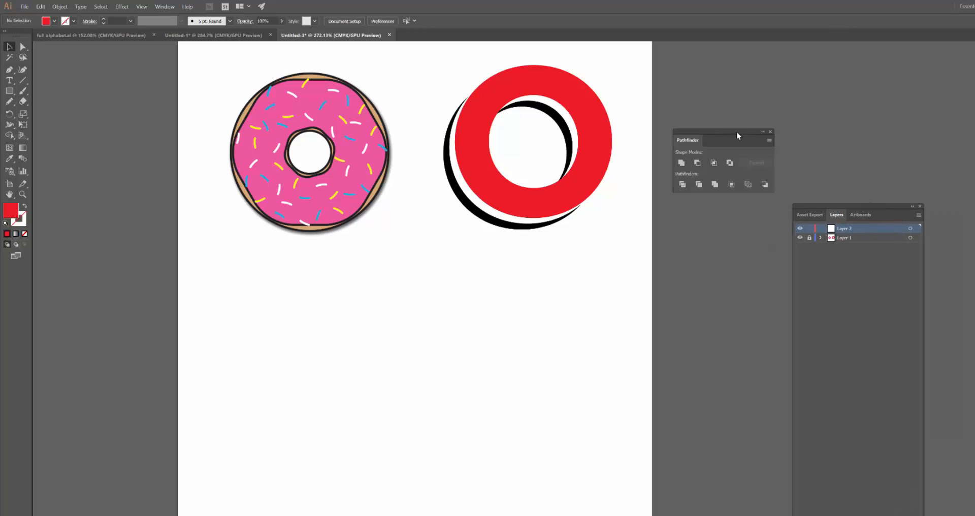
{"action": "left_click_drag", "start_coordinate": [738, 135], "coordinate": [842, 150]}
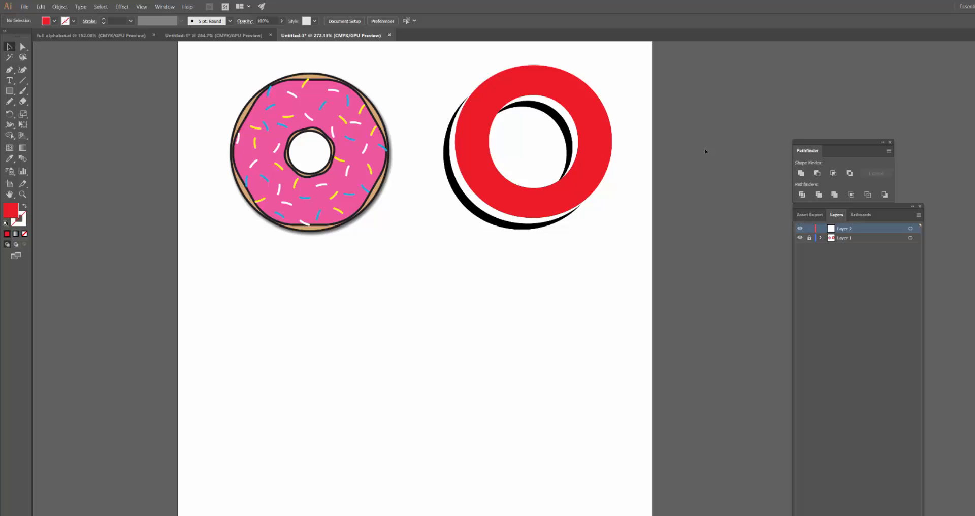
{"action": "mouse_move", "coordinate": [750, 223]}
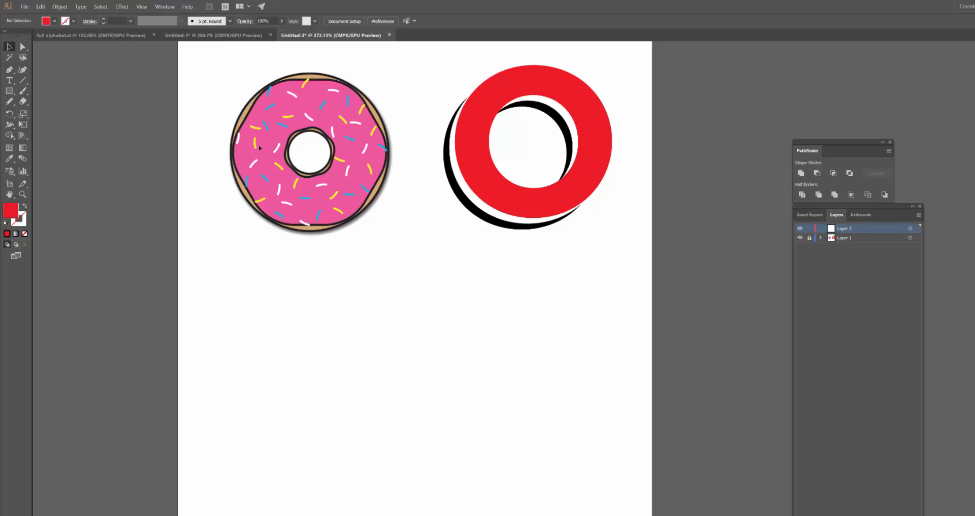
{"action": "mouse_move", "coordinate": [442, 238]}
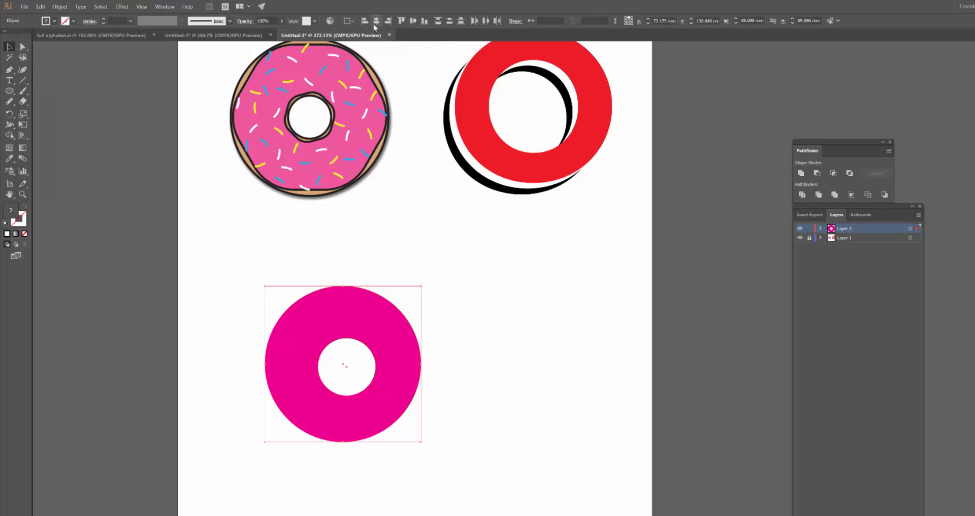
Deselect the new circles, then select the pink ring together with its white centre circle
{"action": "left_click", "coordinate": [523, 330]}
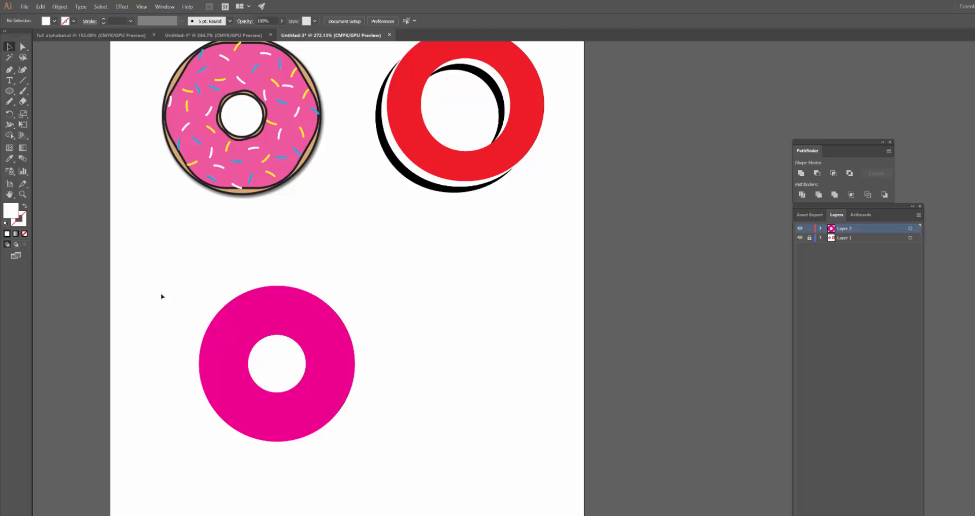
{"action": "left_click", "coordinate": [276, 363]}
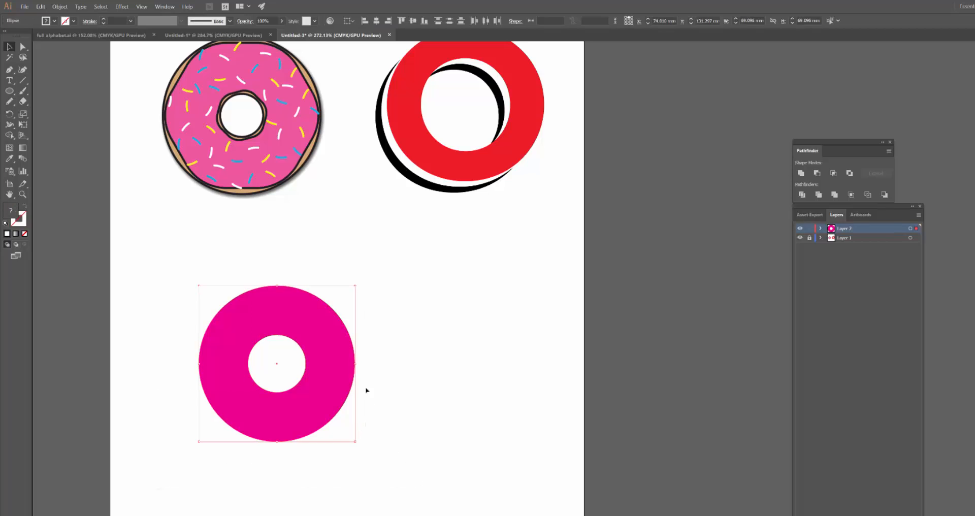
{"action": "mouse_move", "coordinate": [278, 377]}
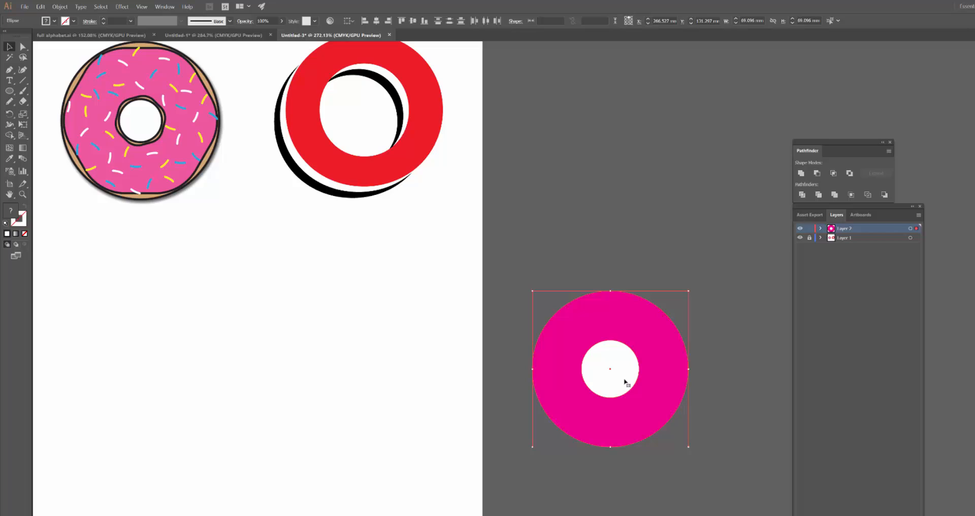
{"action": "mouse_move", "coordinate": [639, 342]}
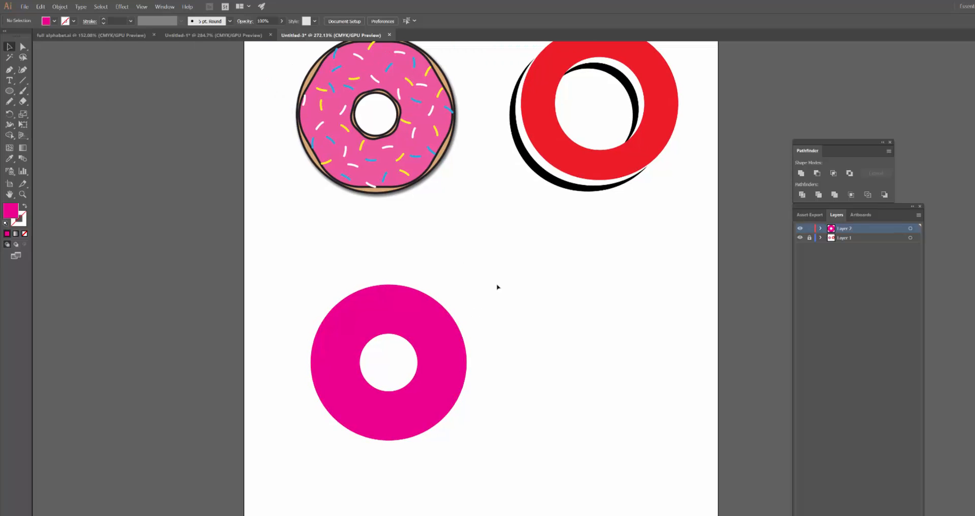
{"action": "mouse_move", "coordinate": [307, 311]}
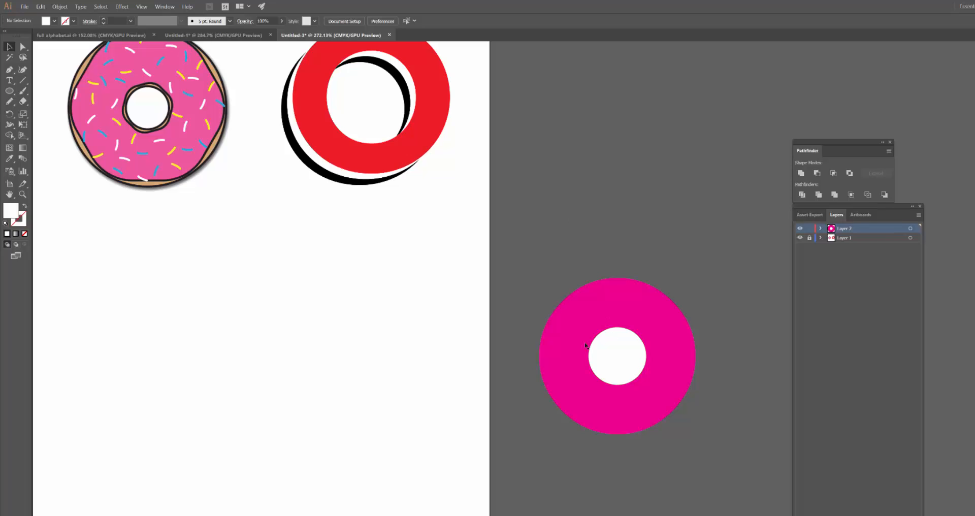
{"action": "left_click", "coordinate": [617, 356]}
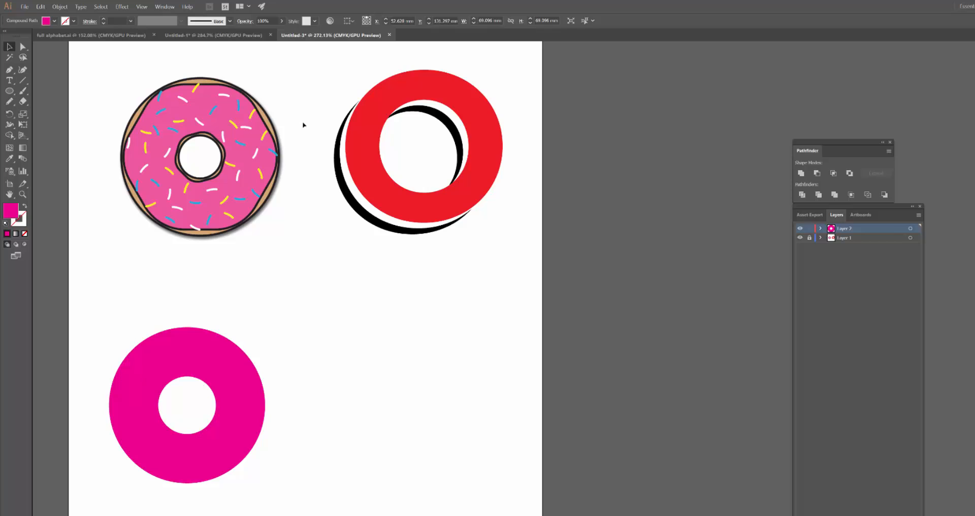
Scroll down the canvas toward the area beside the magenta ring
{"action": "scroll", "scroll_direction": "down", "scroll_amount": 3}
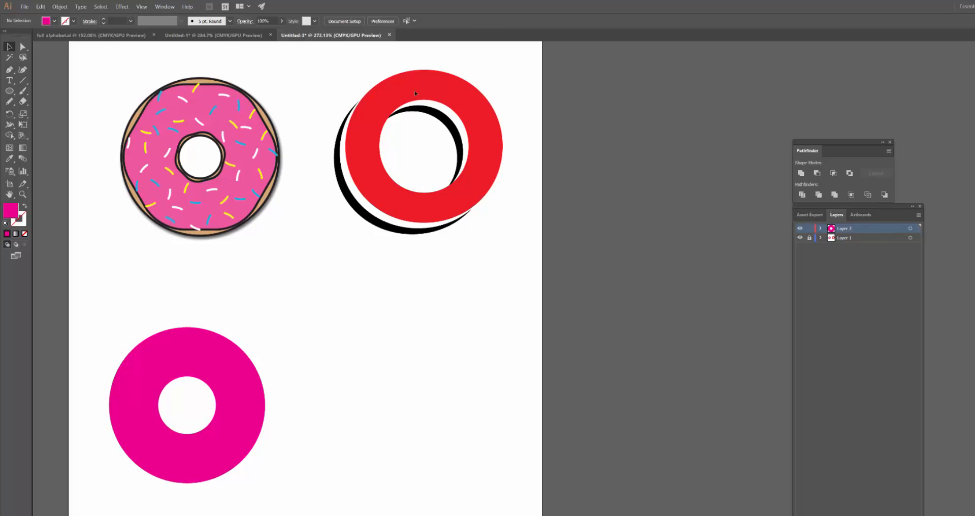
{"action": "mouse_move", "coordinate": [577, 120]}
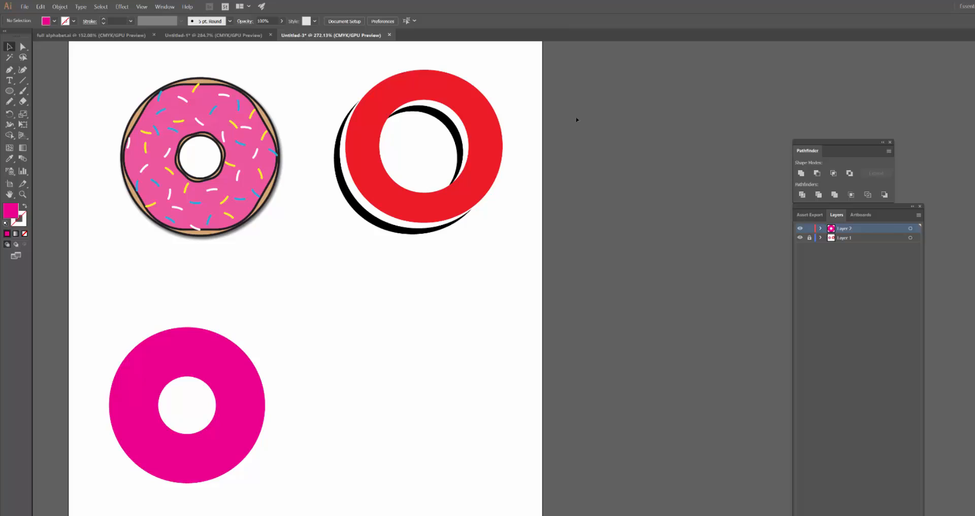
{"action": "mouse_move", "coordinate": [512, 223]}
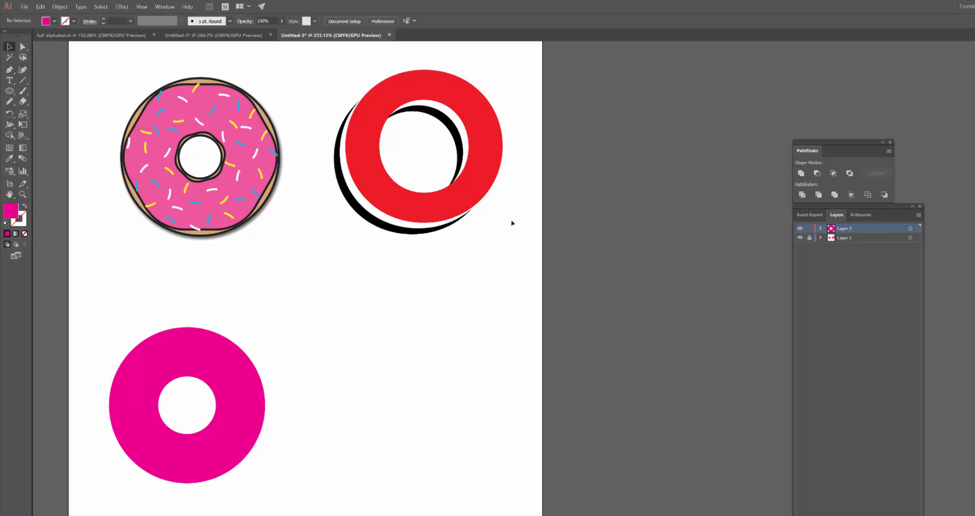
{"action": "mouse_move", "coordinate": [496, 237]}
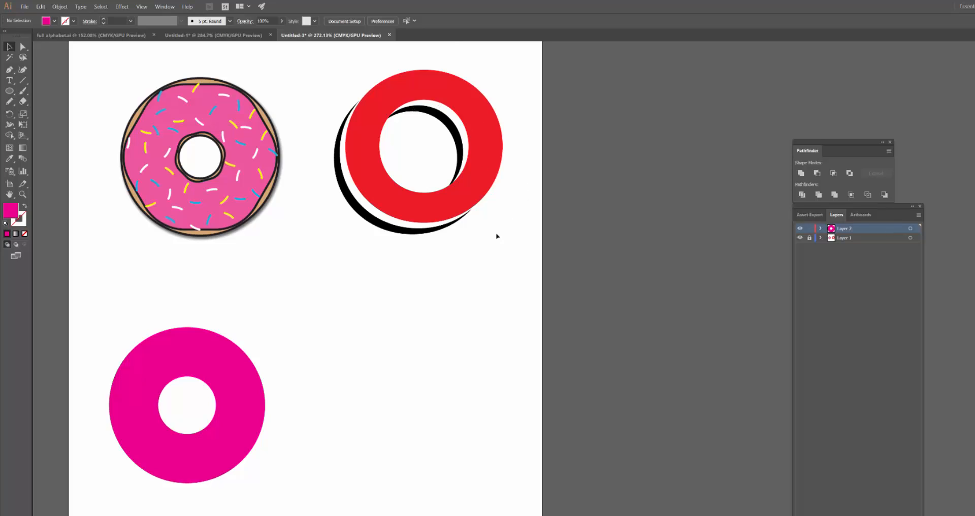
{"action": "scroll", "scroll_direction": "down", "scroll_amount": 3}
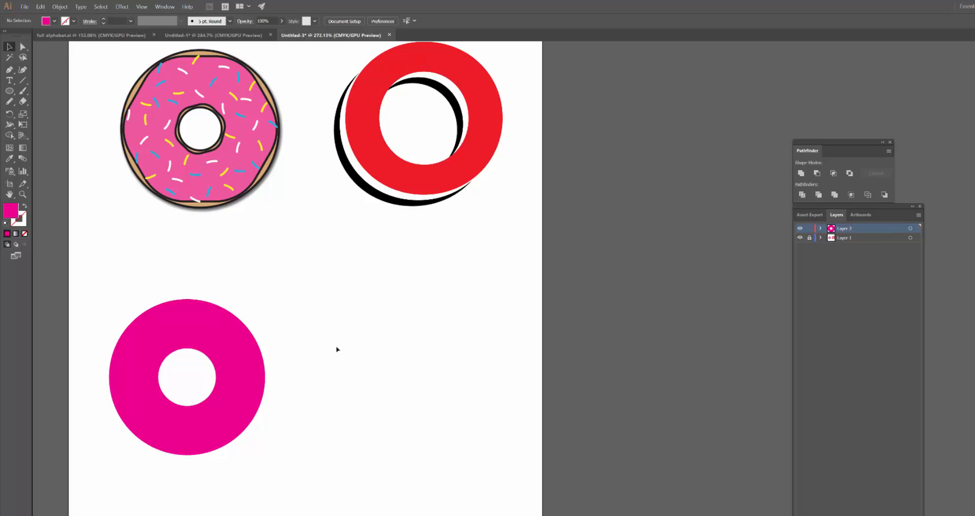
{"action": "left_click", "coordinate": [9, 80]}
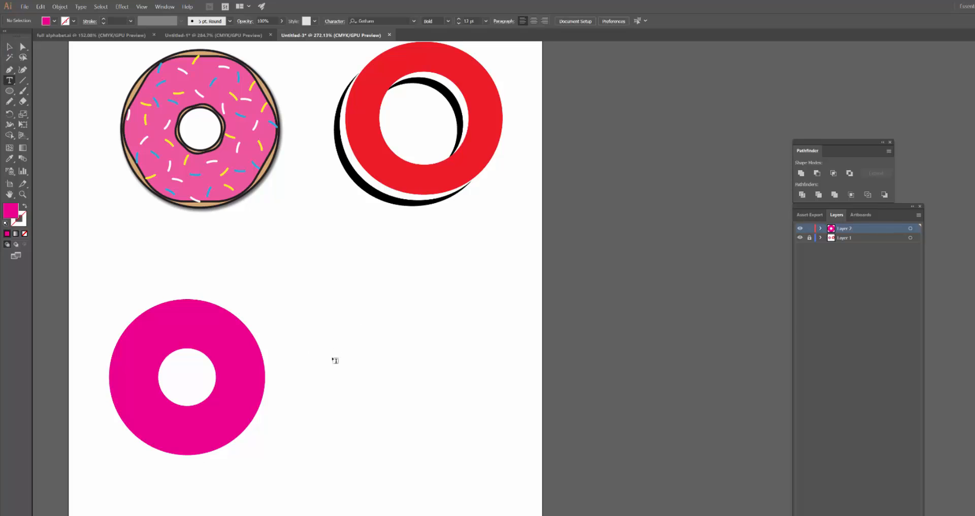
Type a black letter 'O', nudge it slightly right, and convert it to outlines
{"action": "type", "text": "O"}
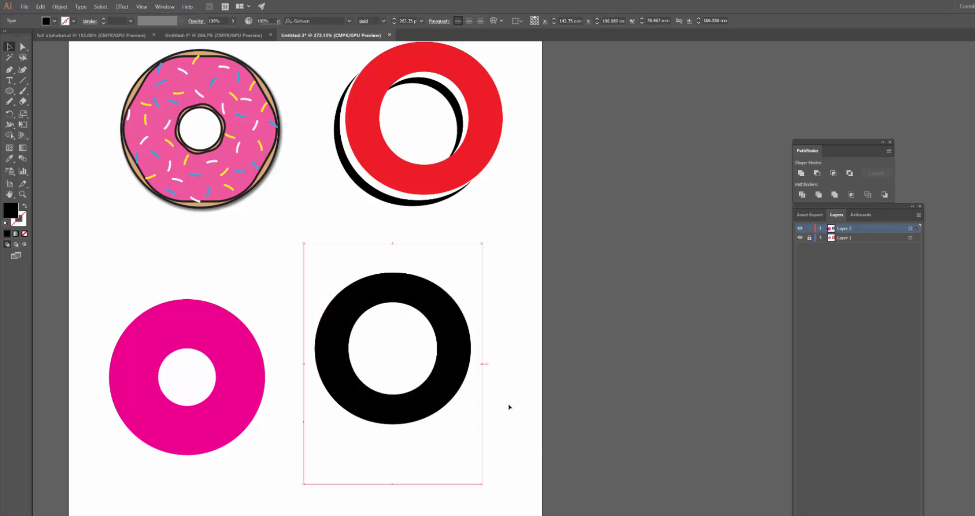
{"action": "left_click_drag", "start_coordinate": [393, 347], "coordinate": [419, 360]}
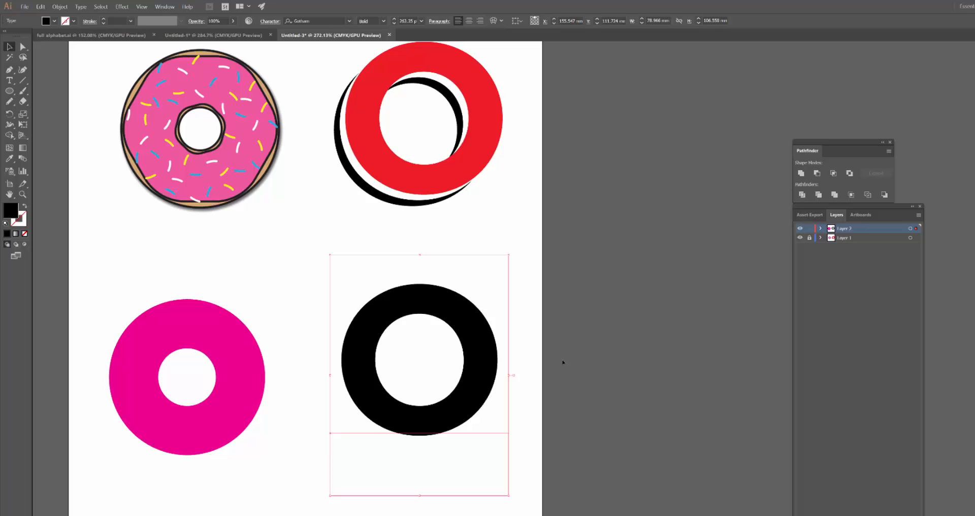
{"action": "mouse_move", "coordinate": [340, 369]}
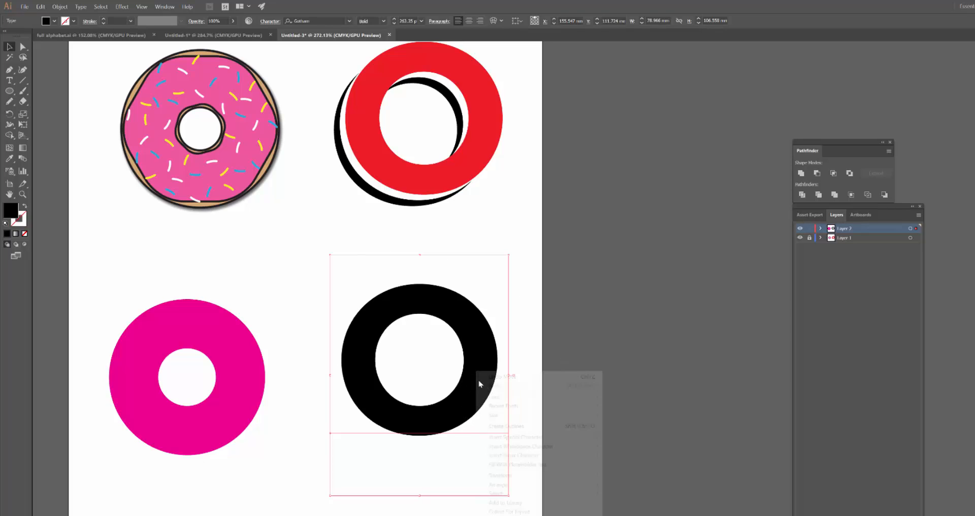
{"action": "mouse_move", "coordinate": [505, 426]}
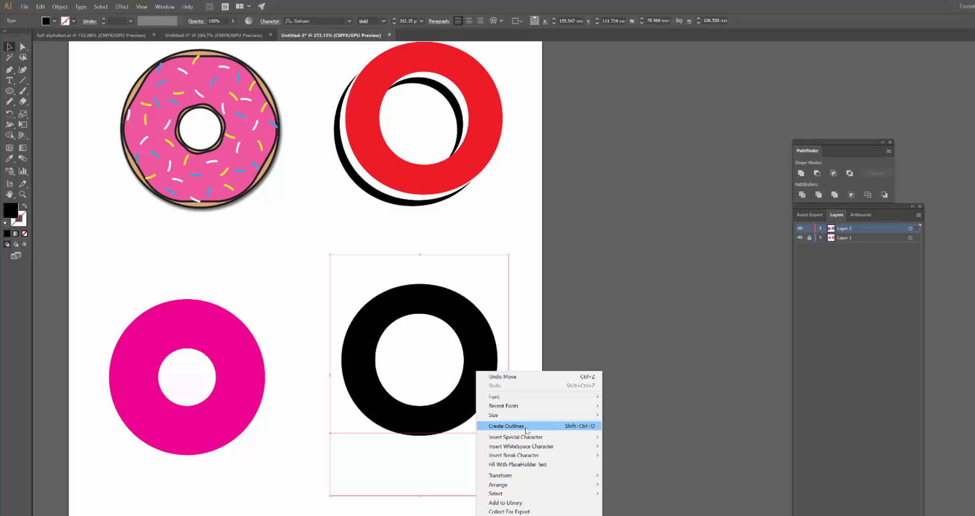
{"action": "mouse_move", "coordinate": [527, 431]}
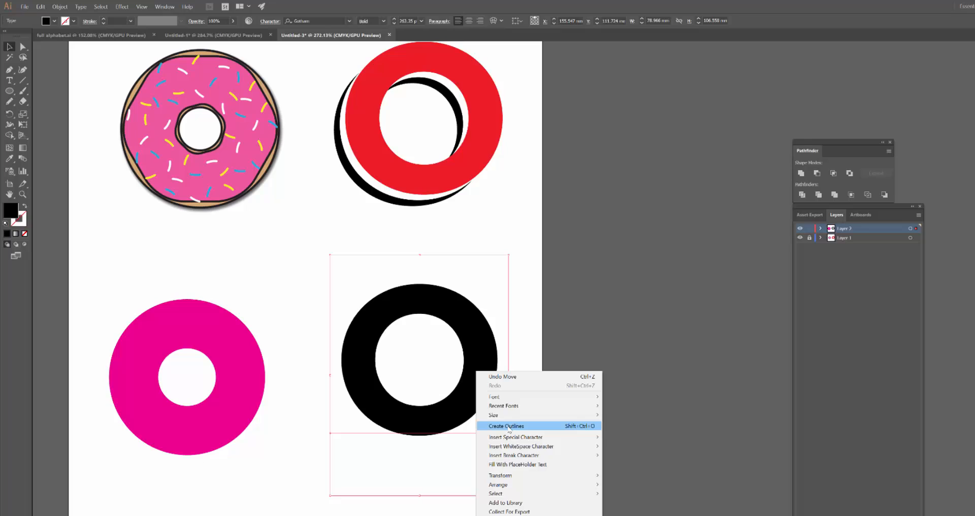
{"action": "mouse_move", "coordinate": [417, 336]}
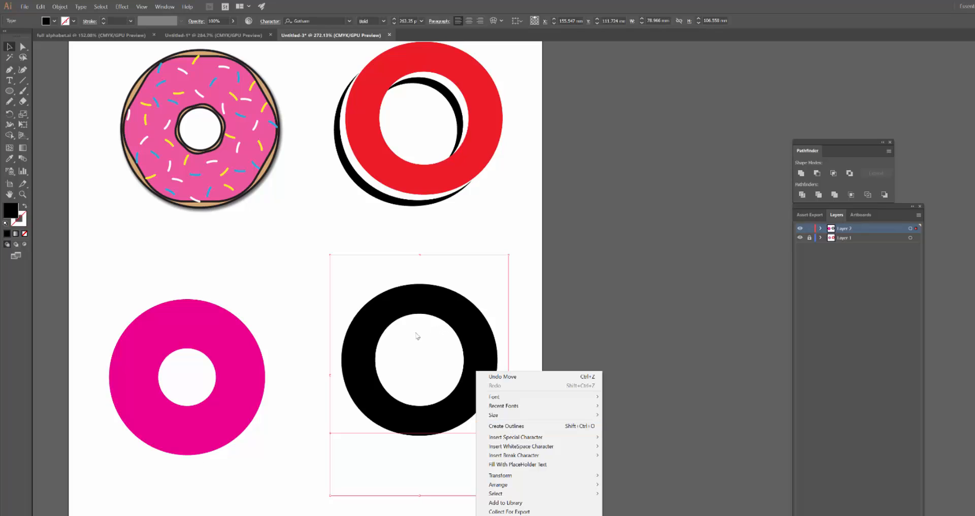
{"action": "mouse_move", "coordinate": [460, 356]}
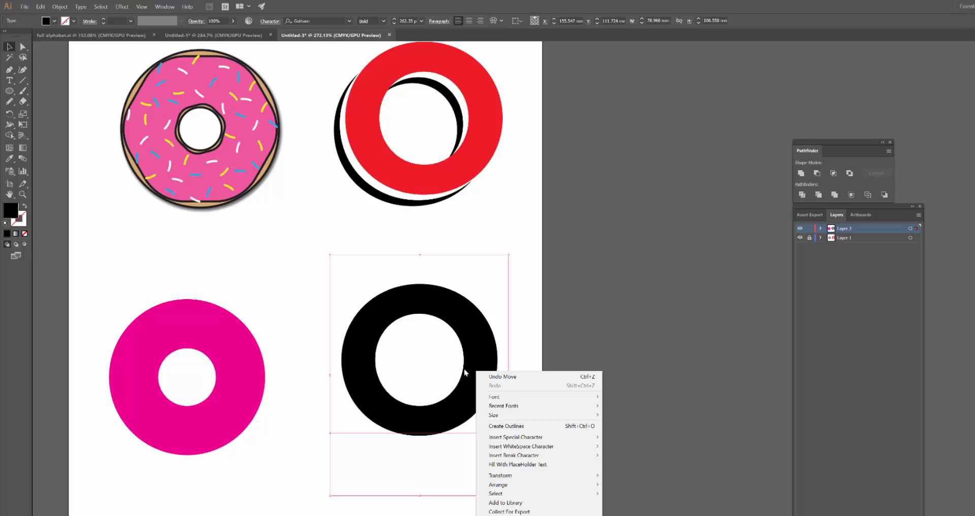
{"action": "mouse_move", "coordinate": [488, 390]}
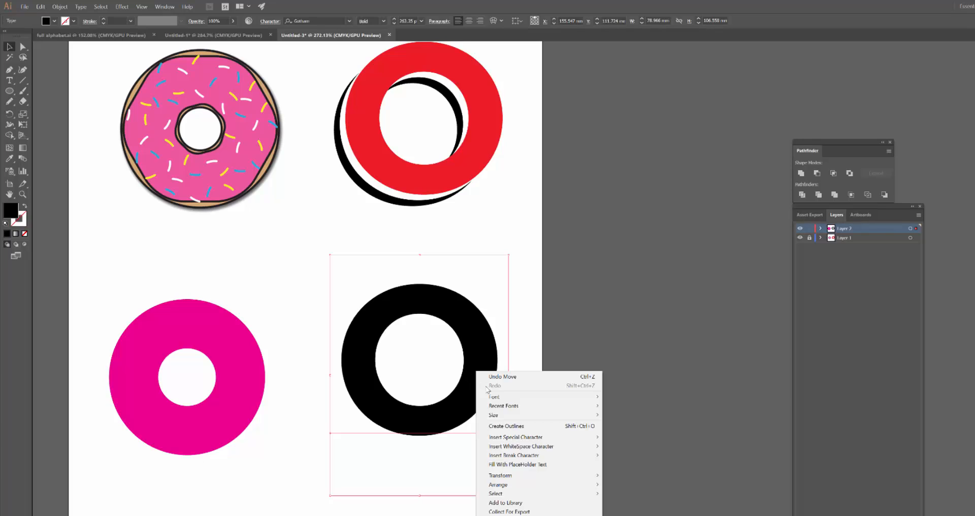
{"action": "mouse_move", "coordinate": [515, 427]}
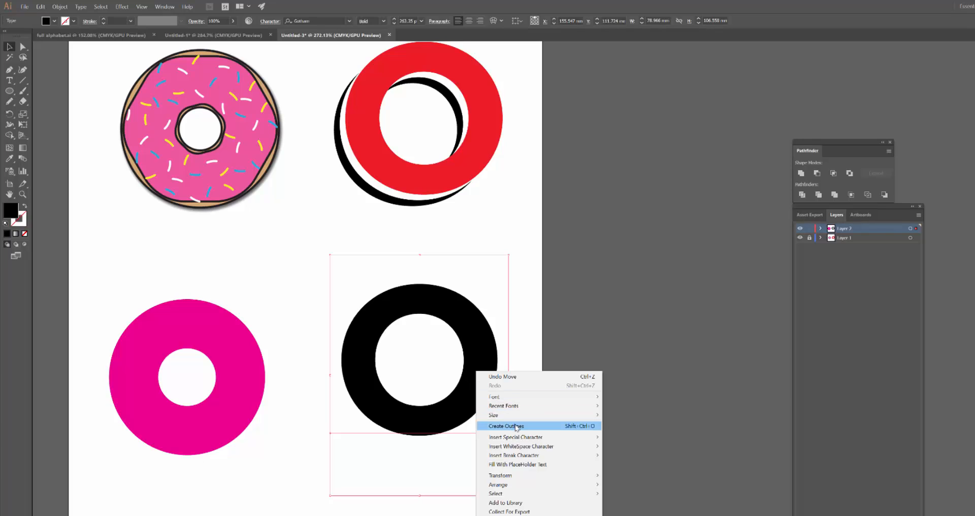
{"action": "left_click", "coordinate": [506, 426]}
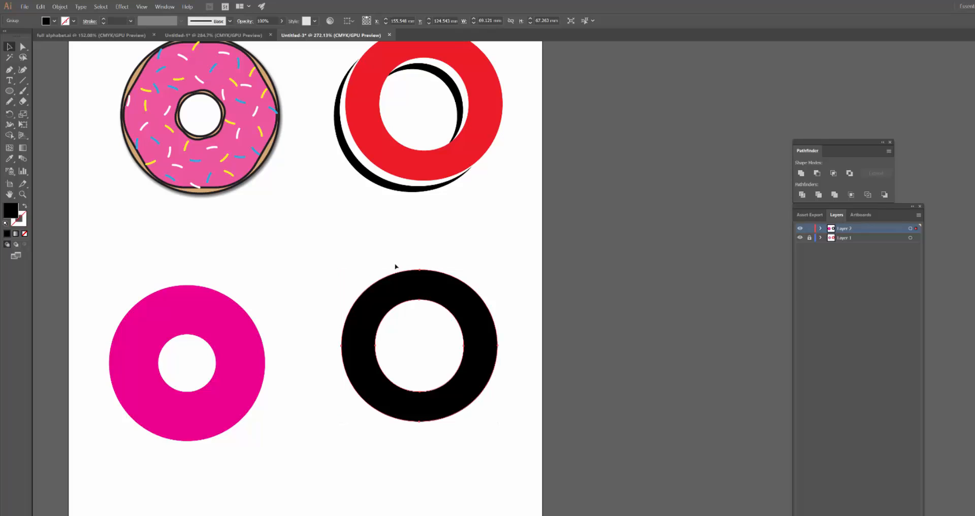
Select the outlined black O
{"action": "left_click", "coordinate": [418, 345]}
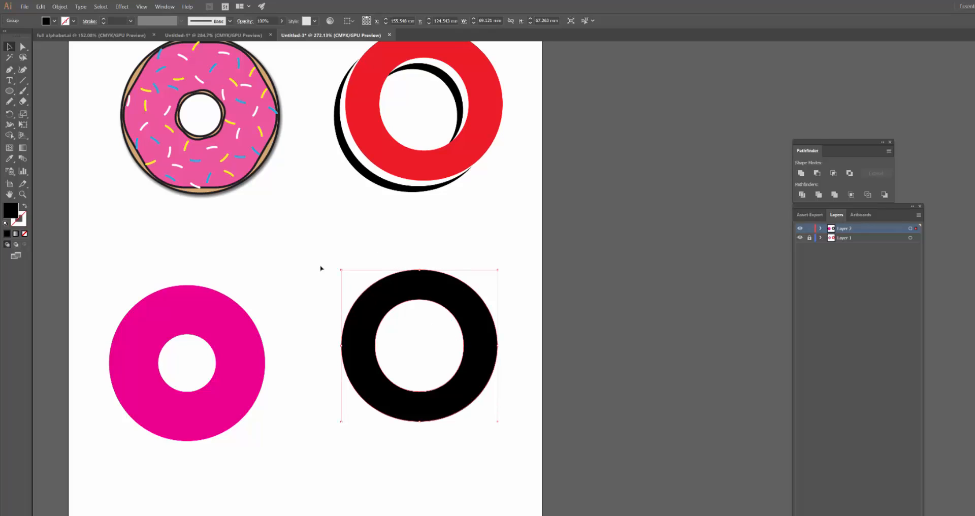
{"action": "mouse_move", "coordinate": [354, 278]}
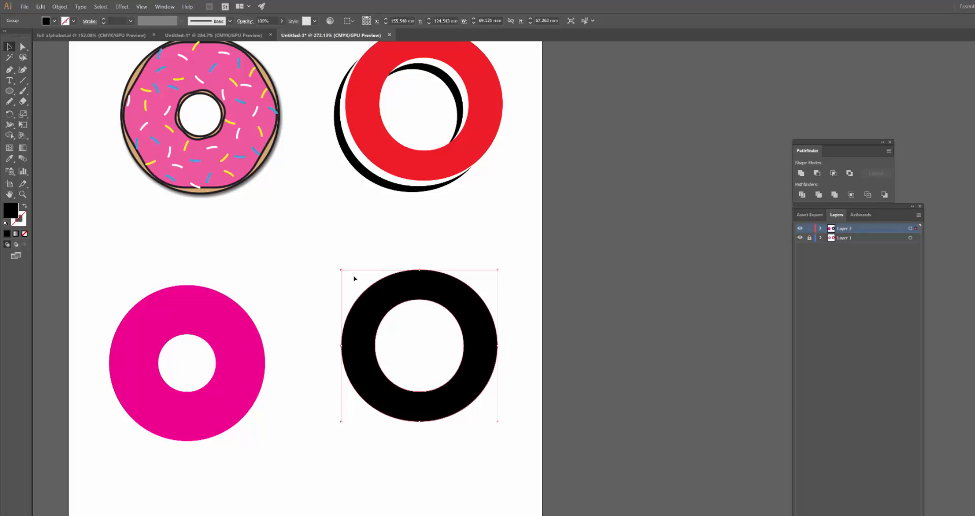
{"action": "mouse_move", "coordinate": [371, 316]}
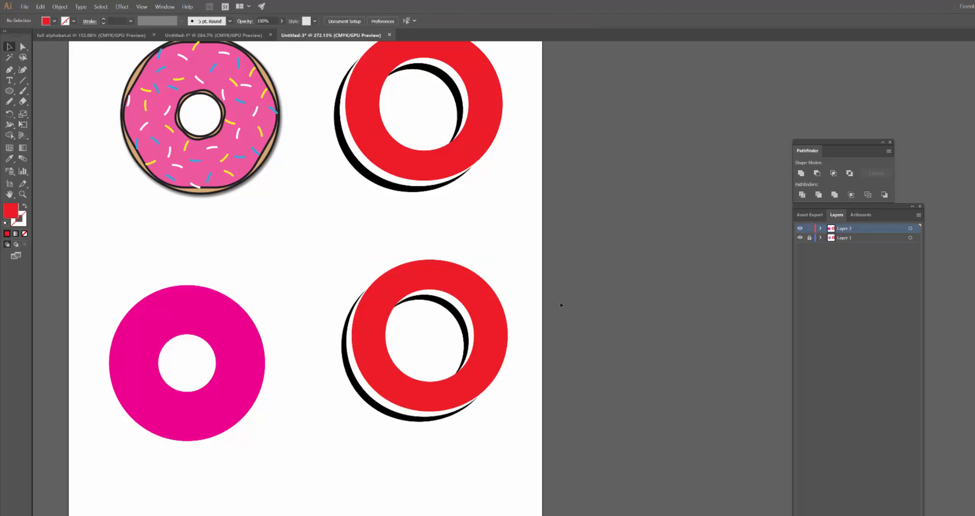
Apply Pathfinder Minus Front to the red-and-black O to cut its centre hole
{"action": "left_click", "coordinate": [427, 340]}
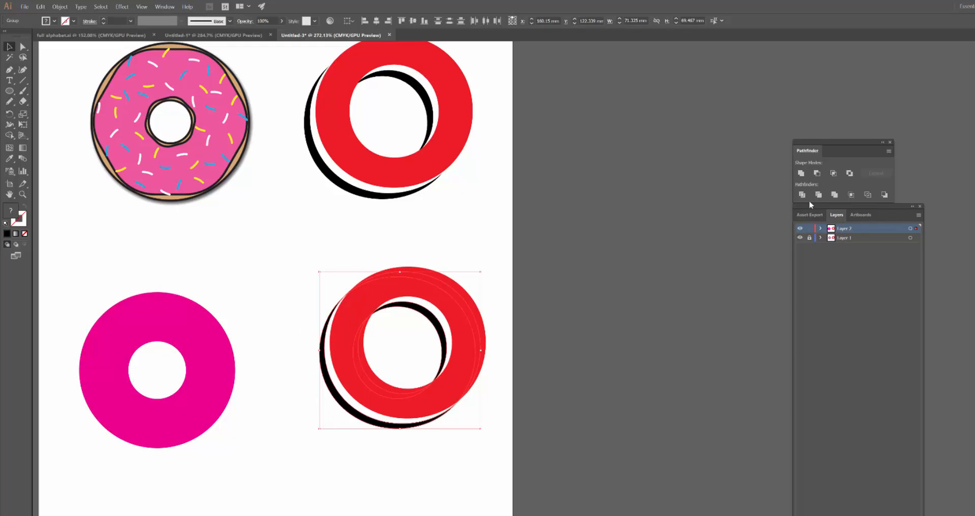
{"action": "mouse_move", "coordinate": [818, 173]}
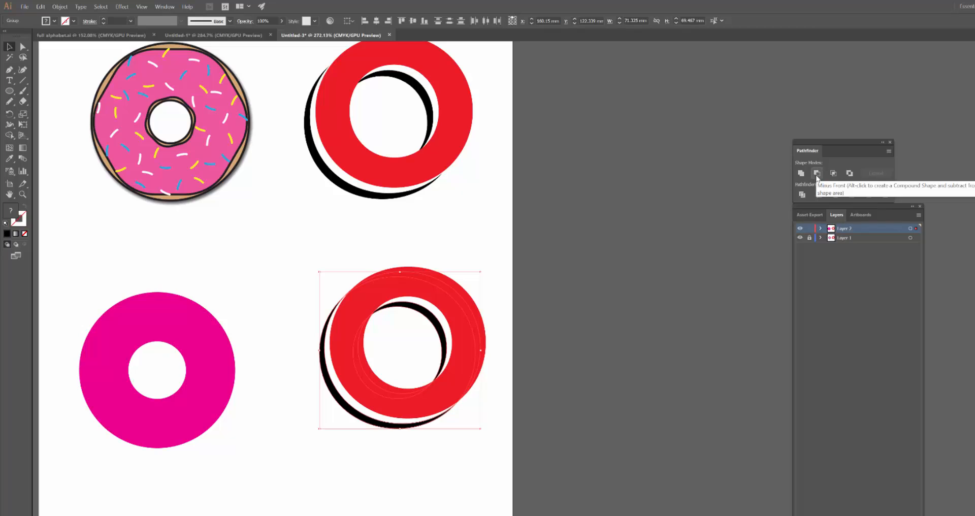
{"action": "left_click", "coordinate": [817, 174]}
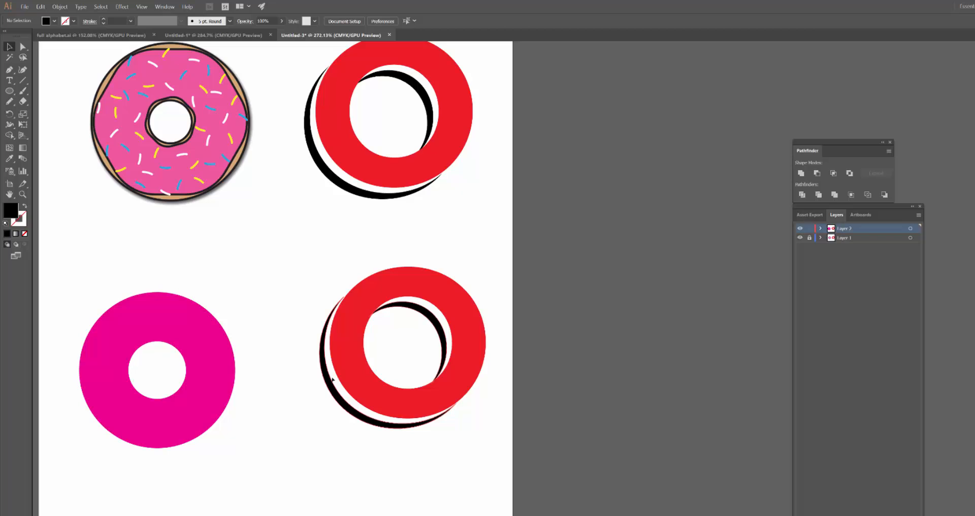
{"action": "left_click", "coordinate": [401, 345]}
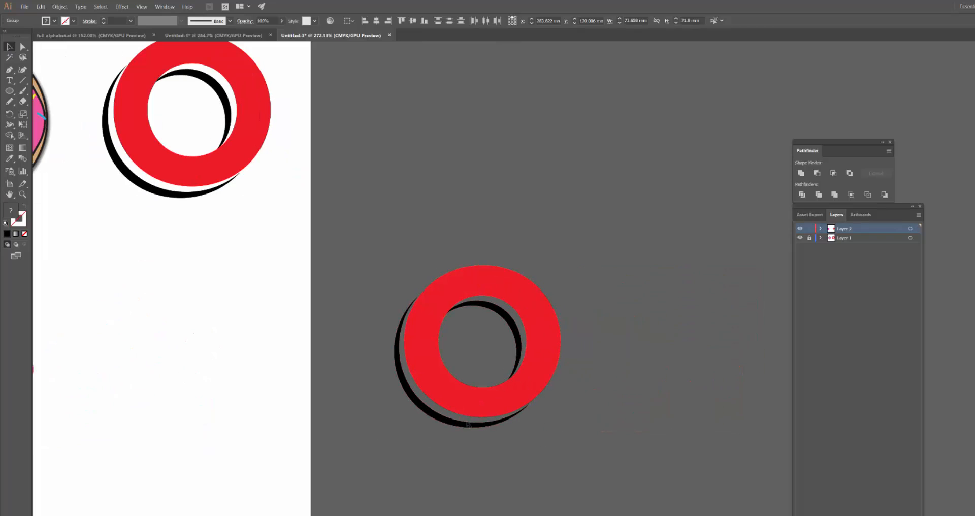
Recolour the cut O's red front face black and scroll the view down
{"action": "left_click", "coordinate": [477, 347]}
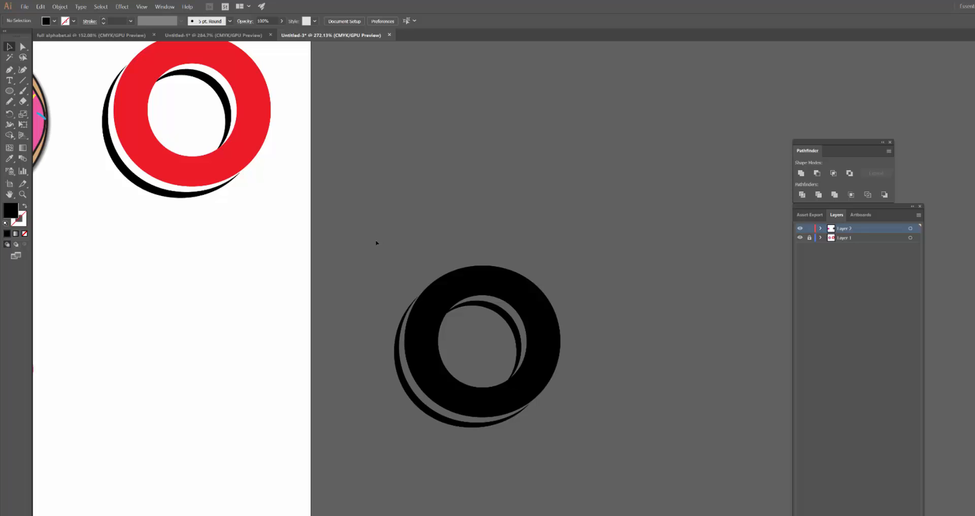
{"action": "mouse_move", "coordinate": [381, 310]}
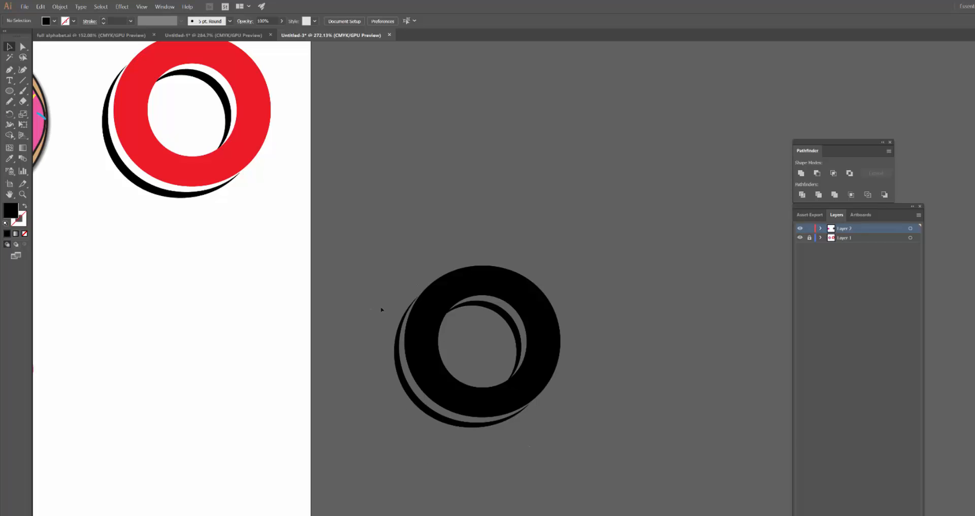
{"action": "mouse_move", "coordinate": [423, 366]}
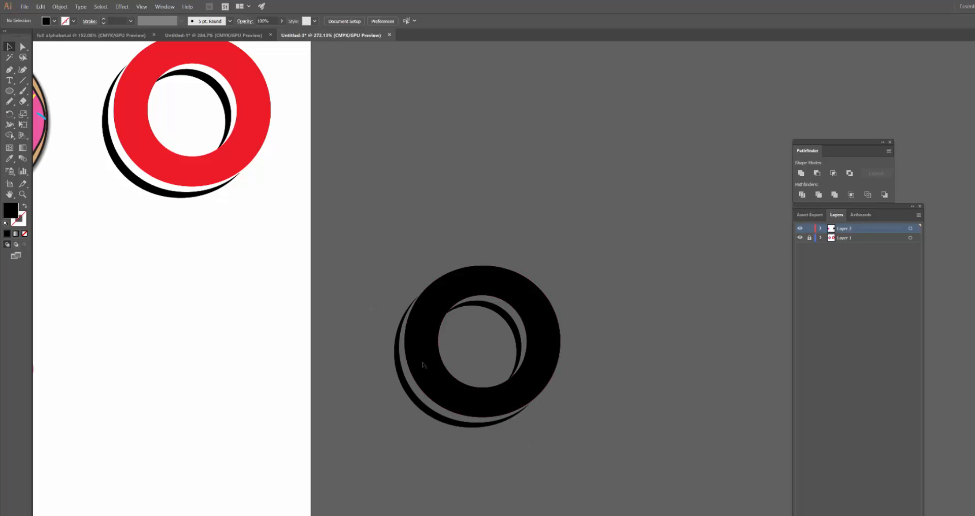
{"action": "scroll", "scroll_direction": "down", "scroll_amount": 3}
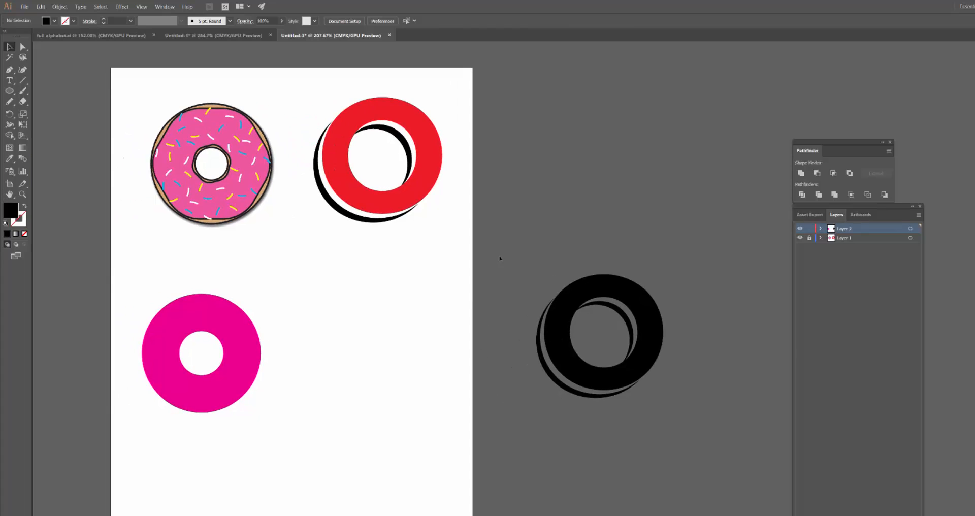
Drag the black O back onto the artboard's bottom right beside the magenta ring
{"action": "left_click_drag", "start_coordinate": [597, 335], "coordinate": [379, 338]}
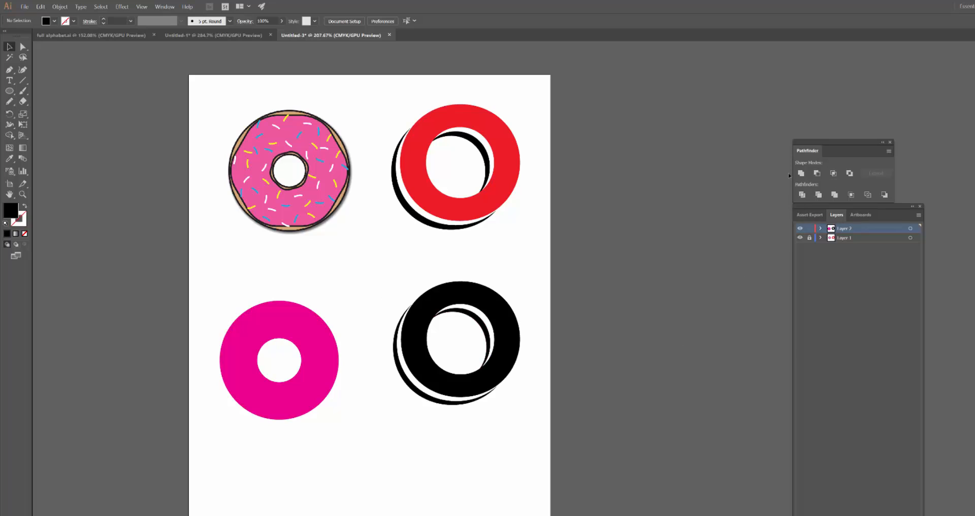
{"action": "mouse_move", "coordinate": [803, 195]}
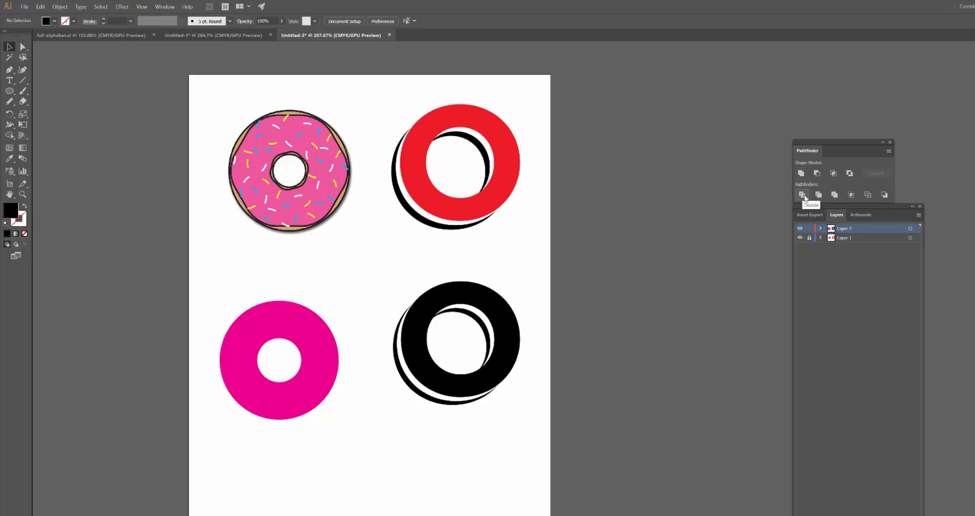
{"action": "mouse_move", "coordinate": [835, 194]}
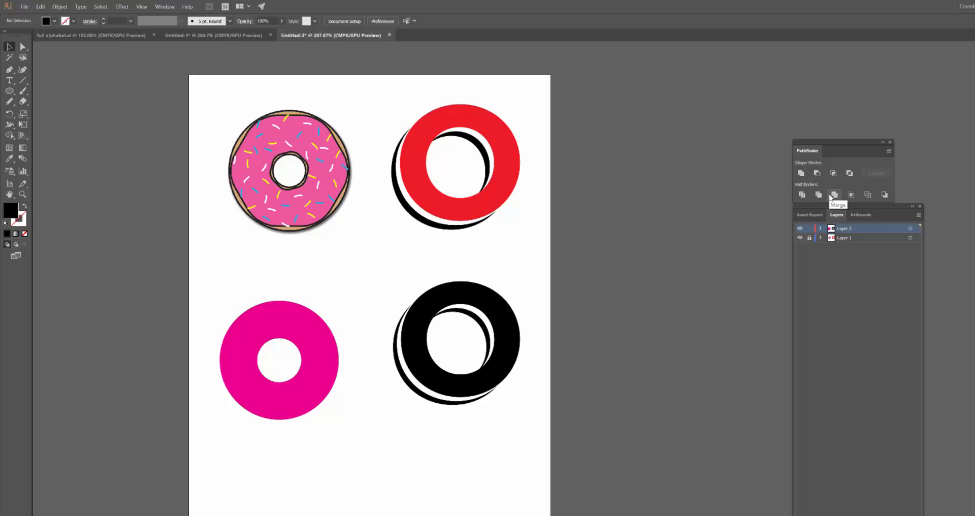
{"action": "scroll", "scroll_direction": "down", "scroll_amount": 3}
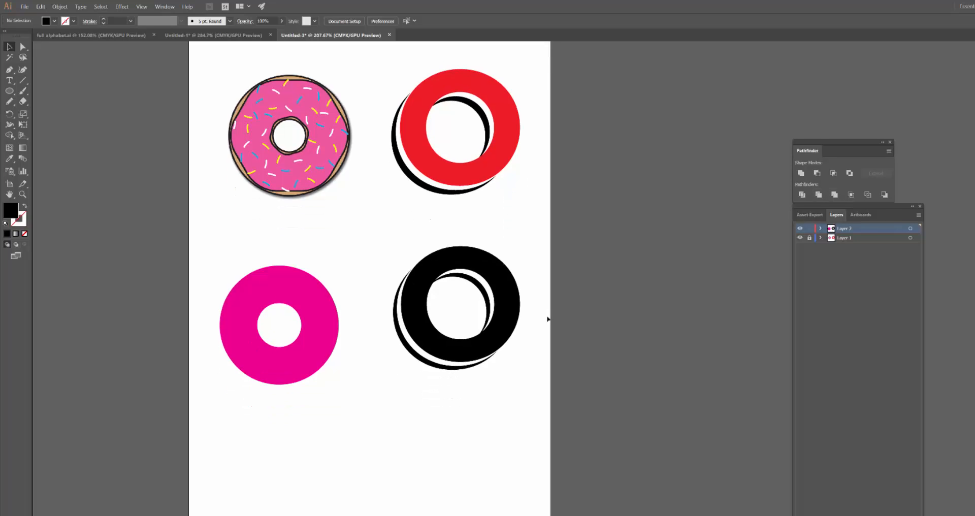